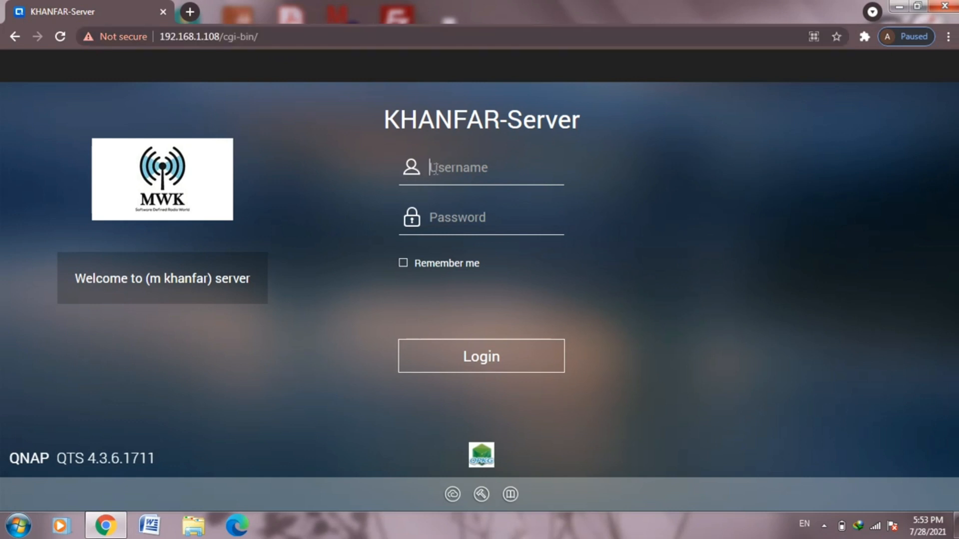
- Log in to the KHANFAR-Server NAS as admin with the password submitted
type("admin")
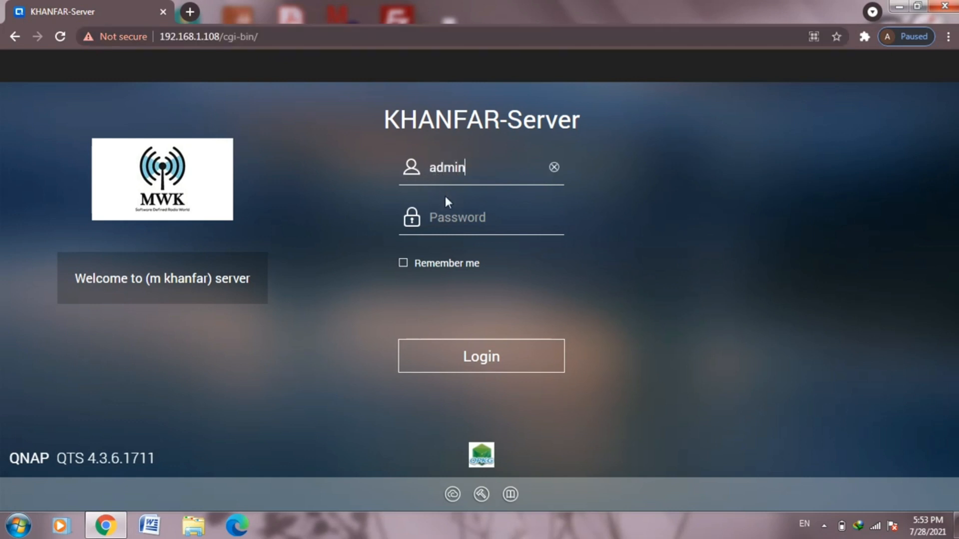
left_click(481, 218)
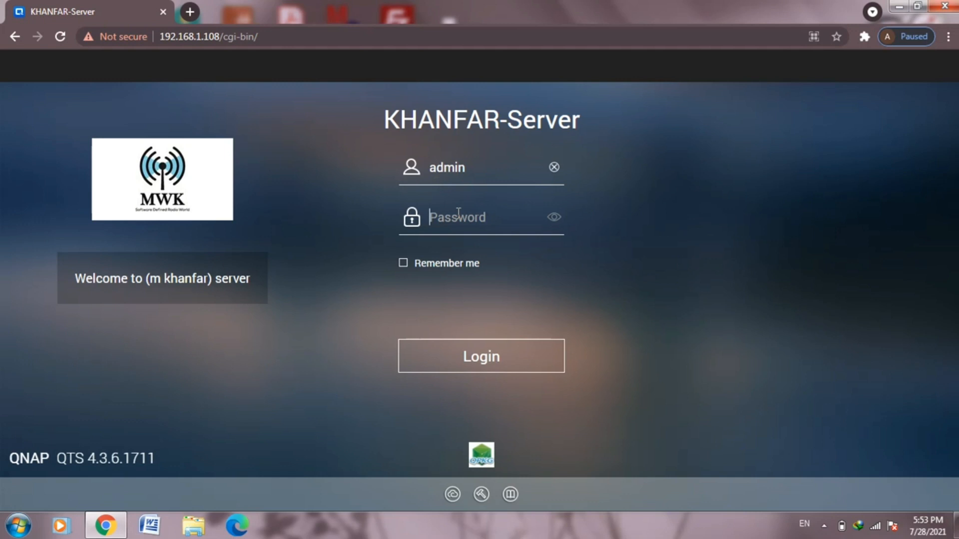
left_click(480, 355)
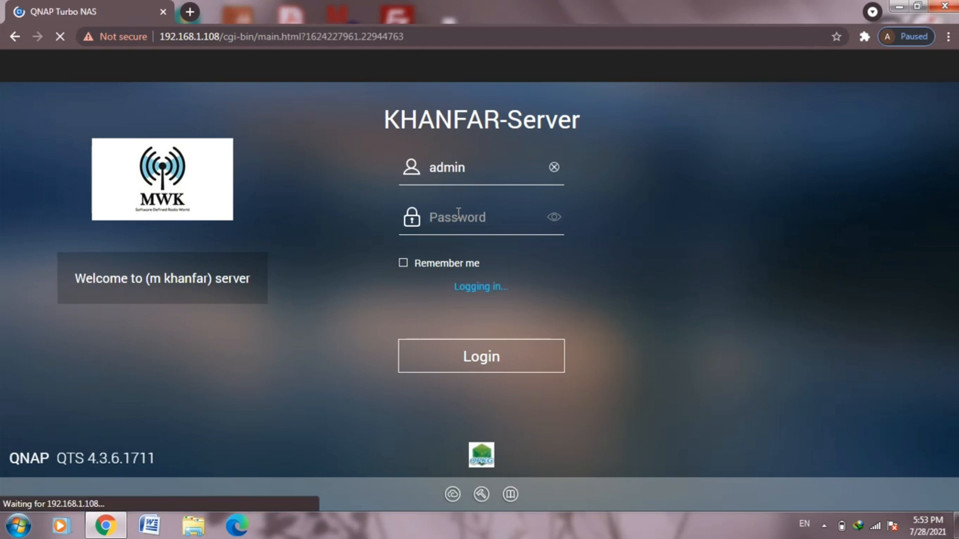
left_click(481, 355)
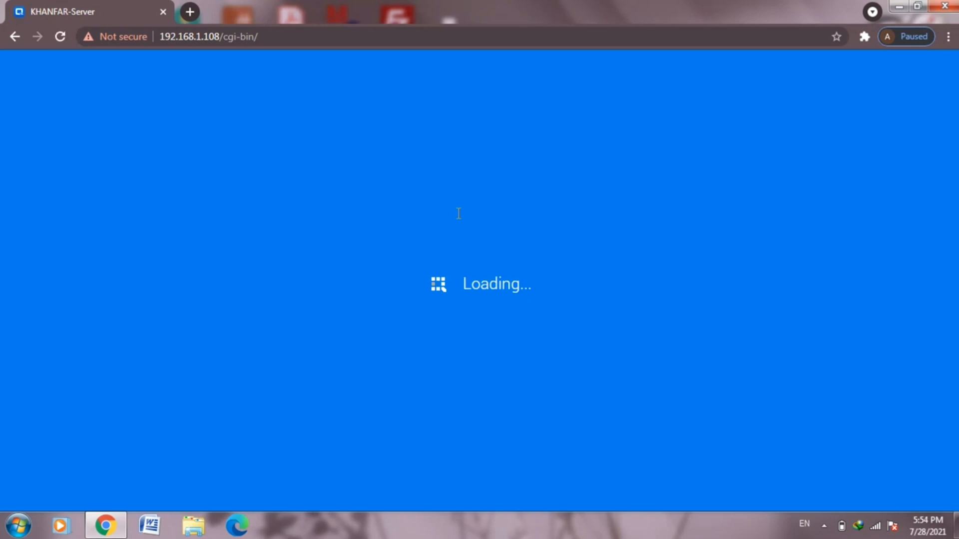
mouse_move(493, 196)
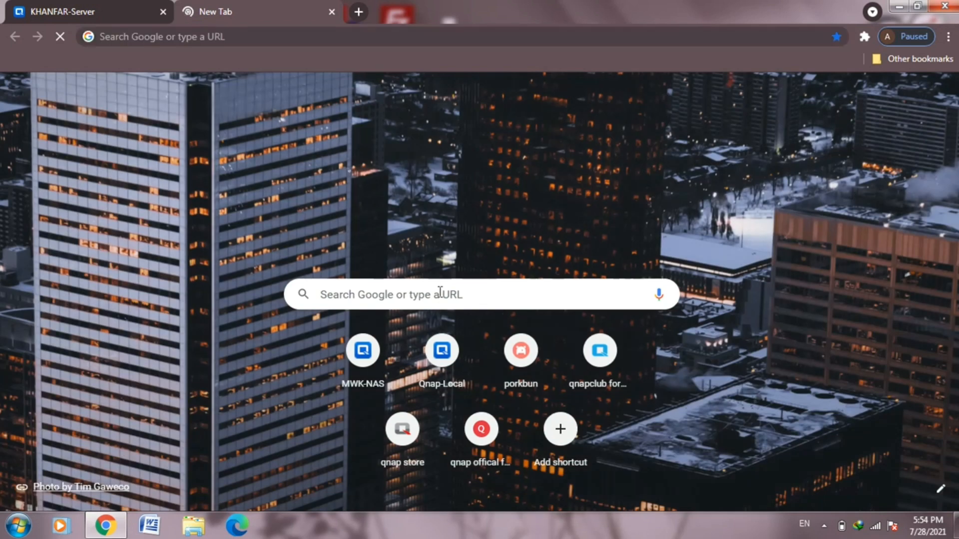
- Search Google for 'qnap club' and open the Qnapclub Store result
type("qnap club")
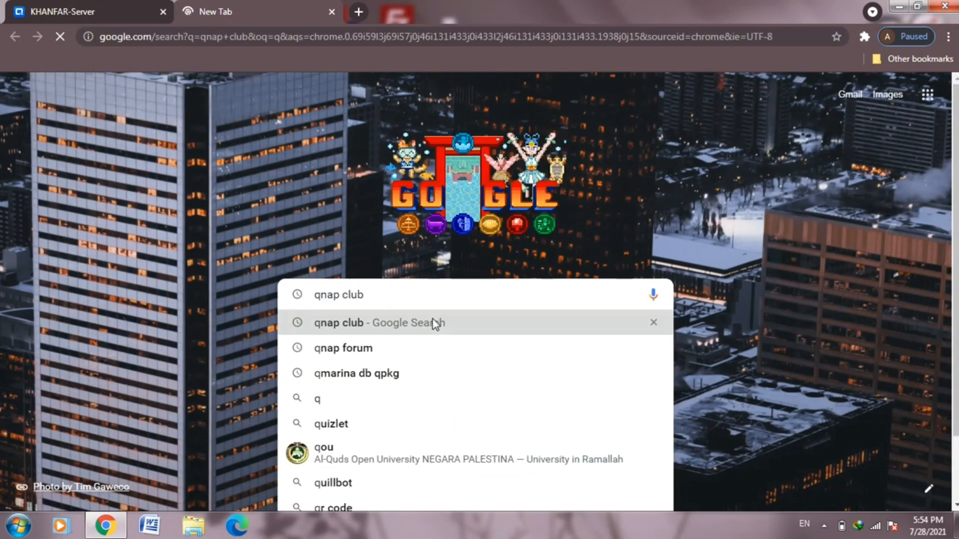
left_click(378, 323)
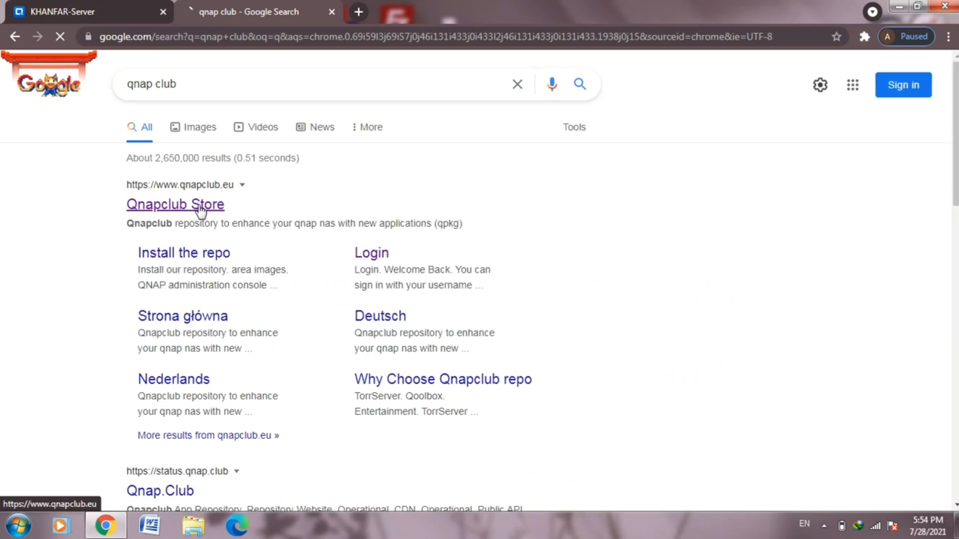
left_click(175, 204)
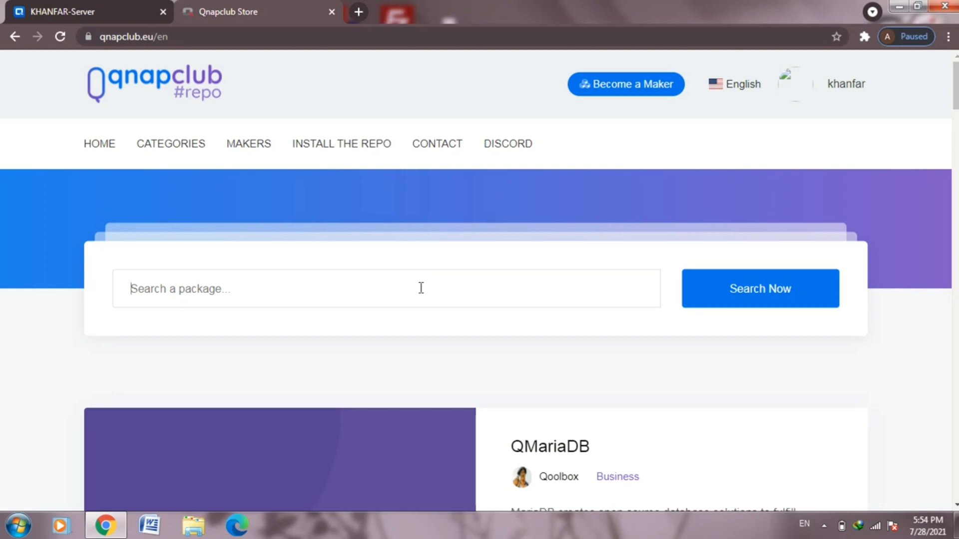
- Search the Qnapclub Store for 'gotty' and open the Gotty package details
type("gotty")
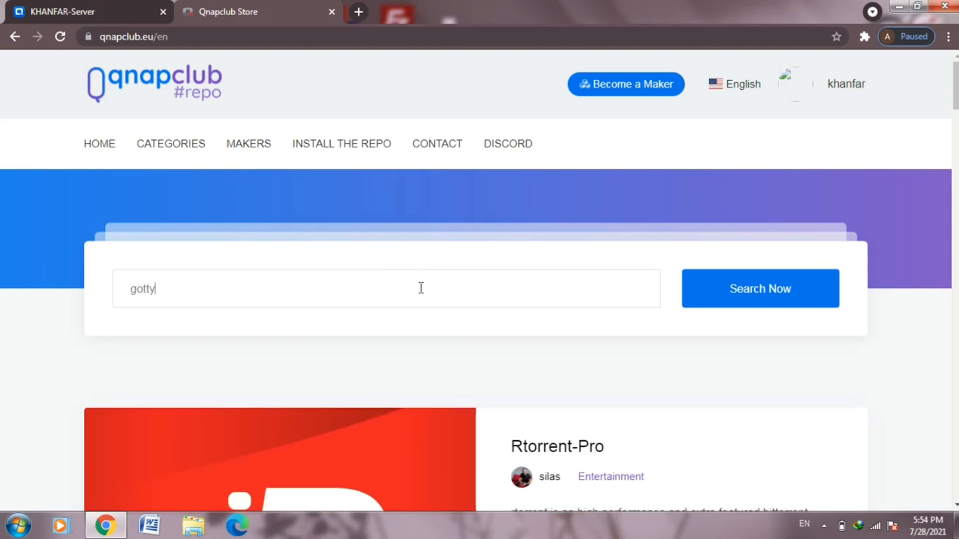
left_click(760, 295)
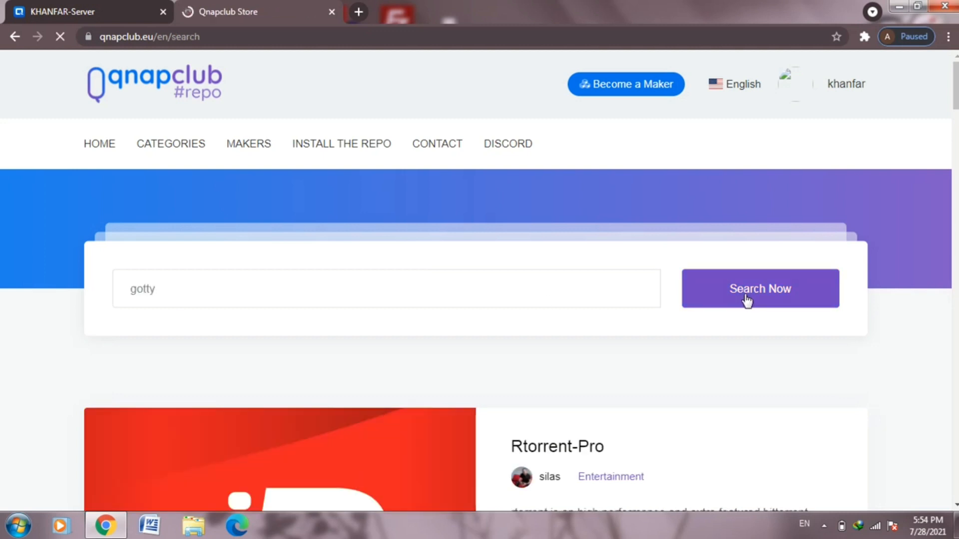
left_click(761, 288)
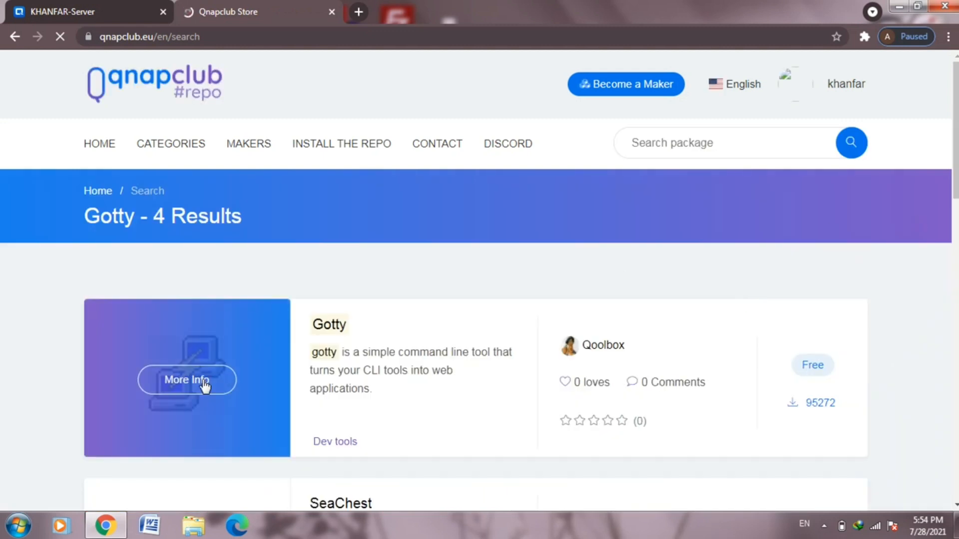
left_click(187, 380)
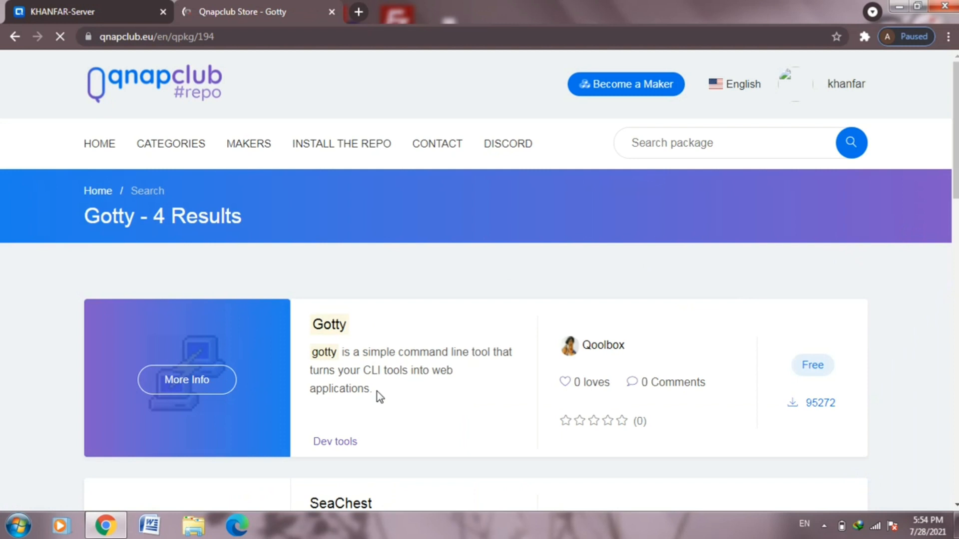
left_click(186, 379)
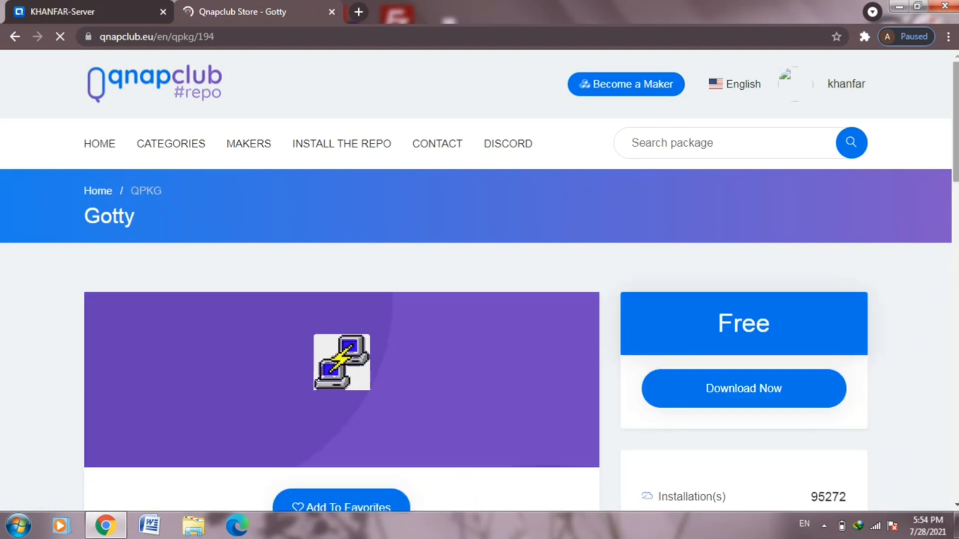
- Review the Gotty page and show its download builds for each NAS model
scroll("down", 3)
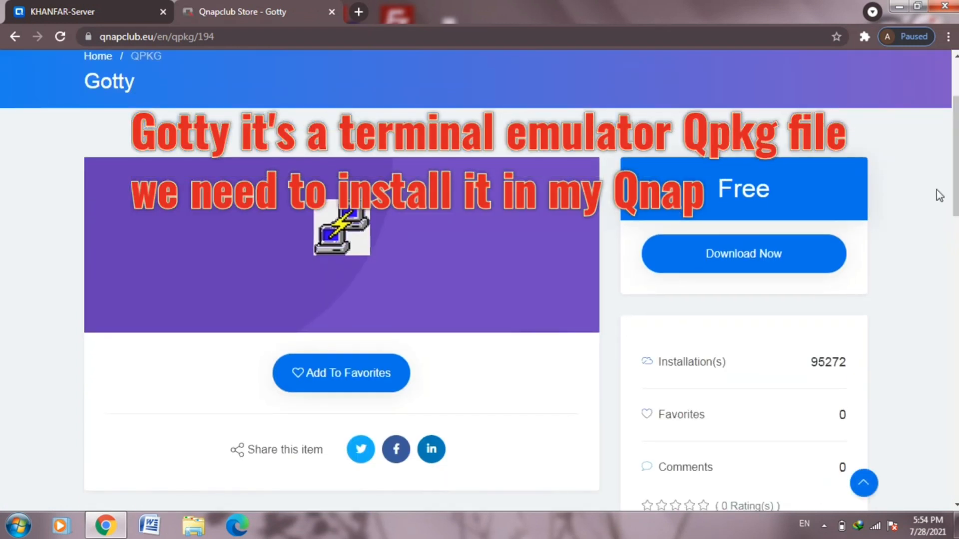
scroll("down", 3)
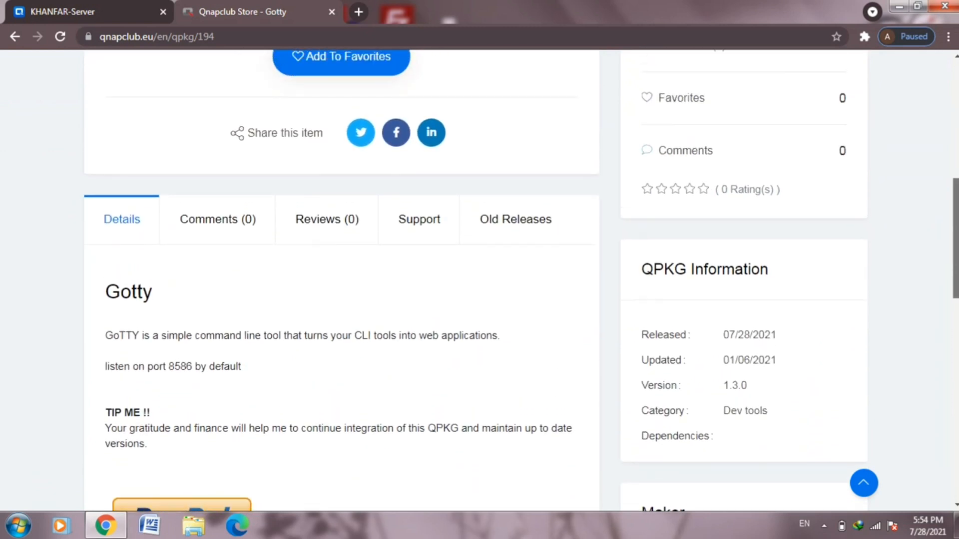
scroll("up", 3)
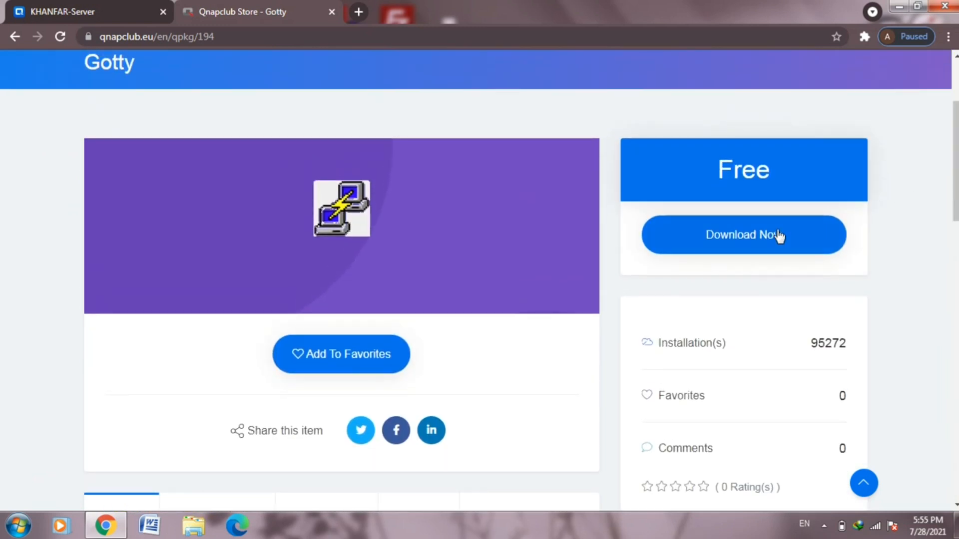
left_click(743, 235)
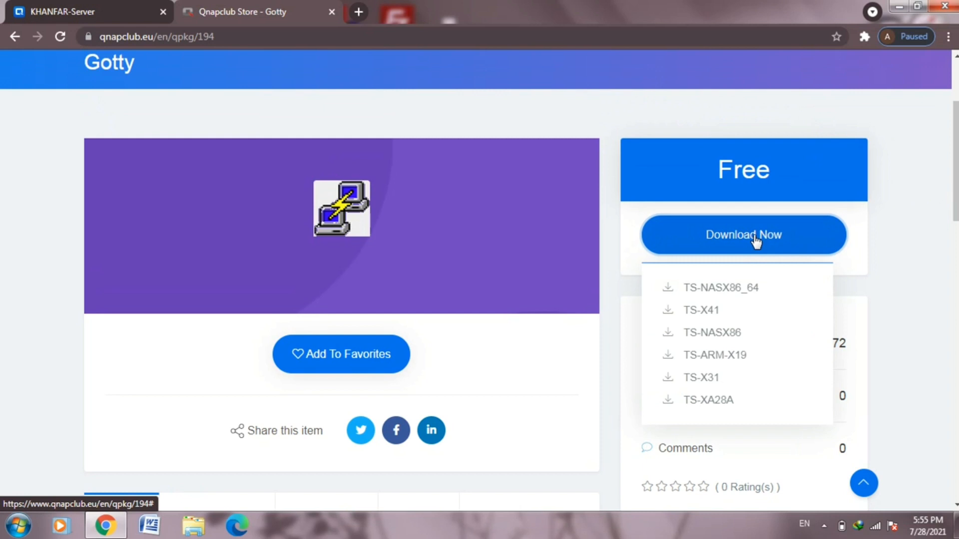
mouse_move(727, 399)
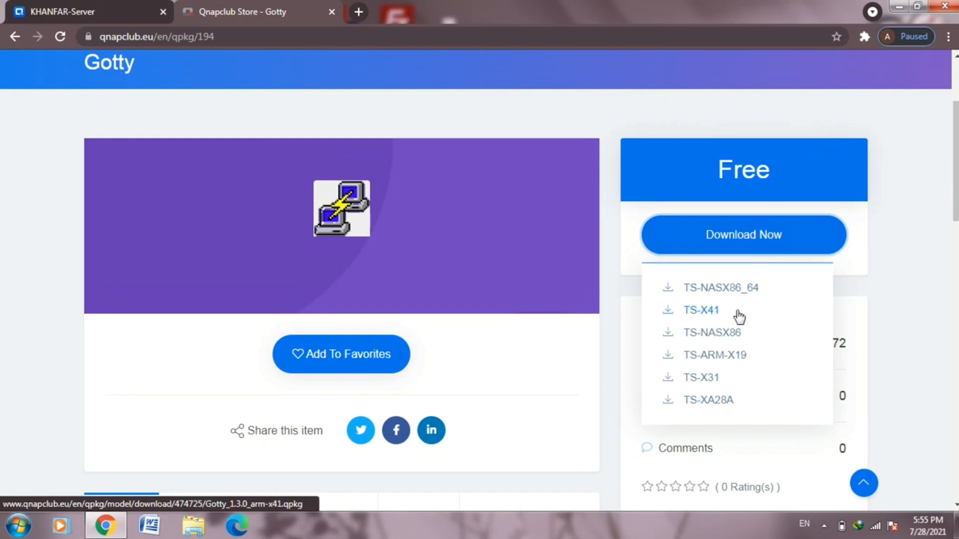
mouse_move(907, 227)
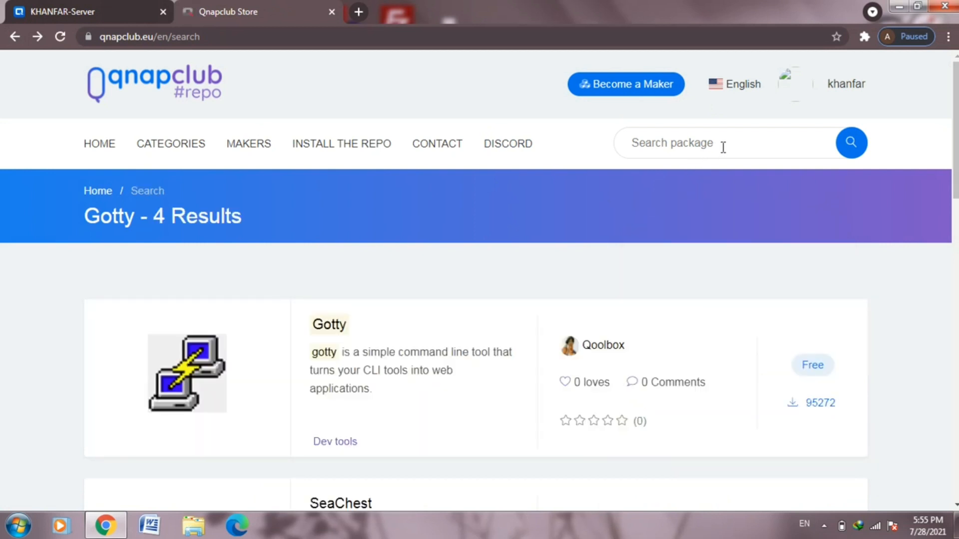
mouse_move(727, 142)
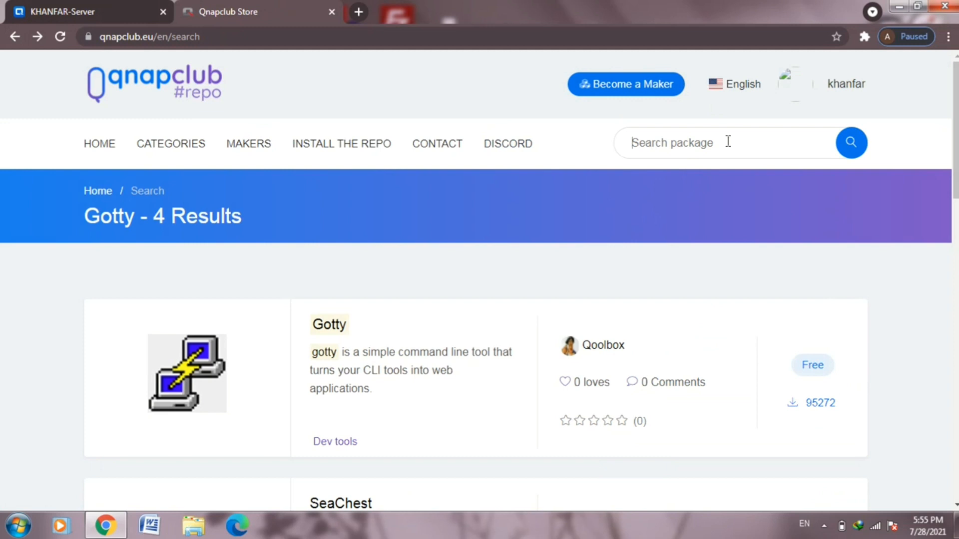
type("entware")
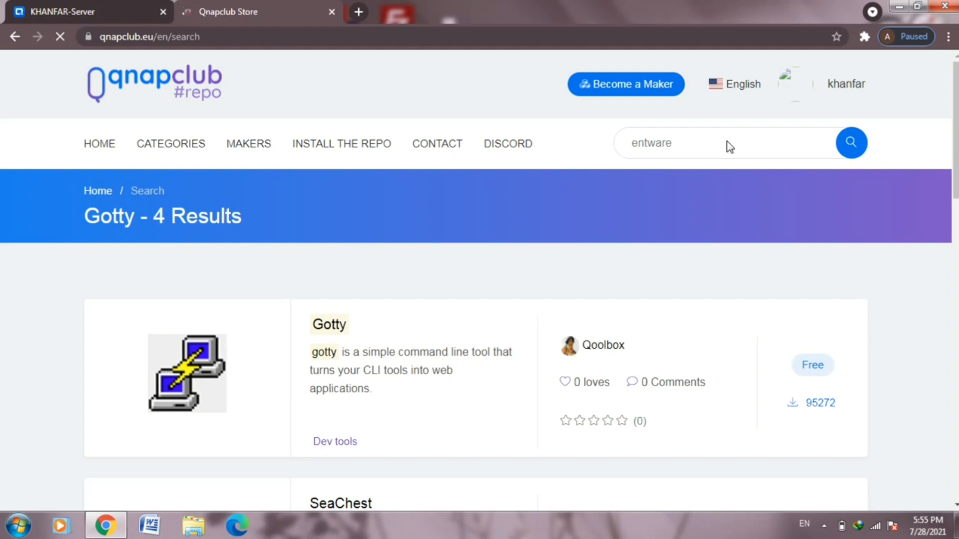
left_click(845, 84)
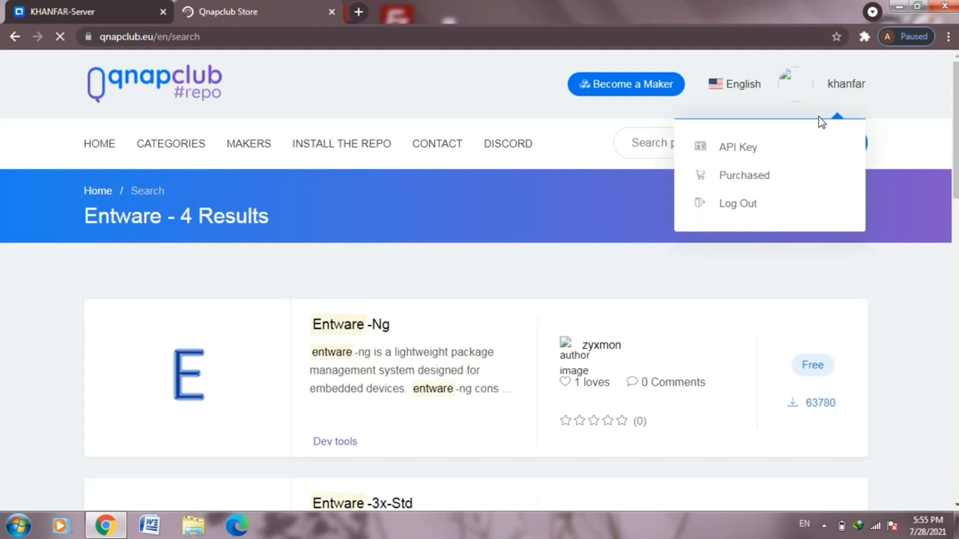
scroll("down", 3)
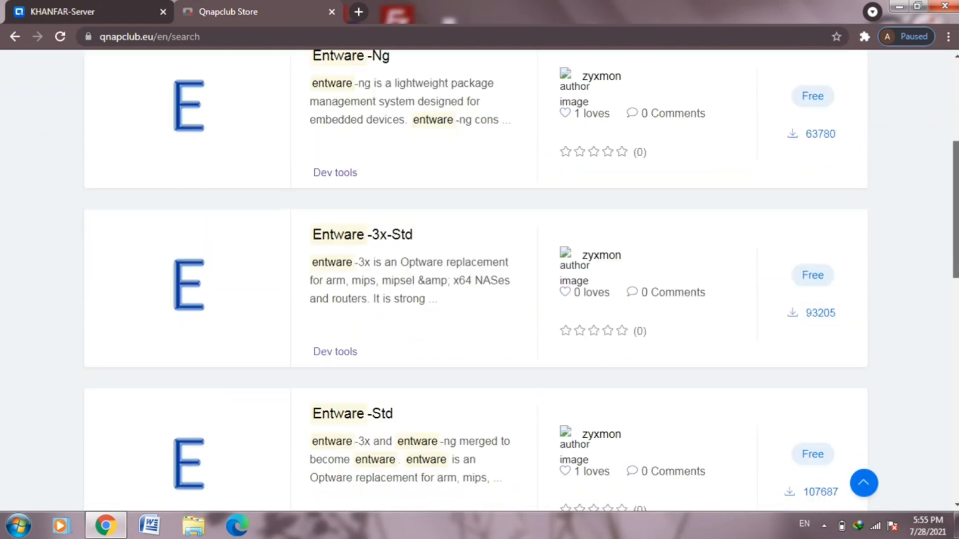
scroll("down", 3)
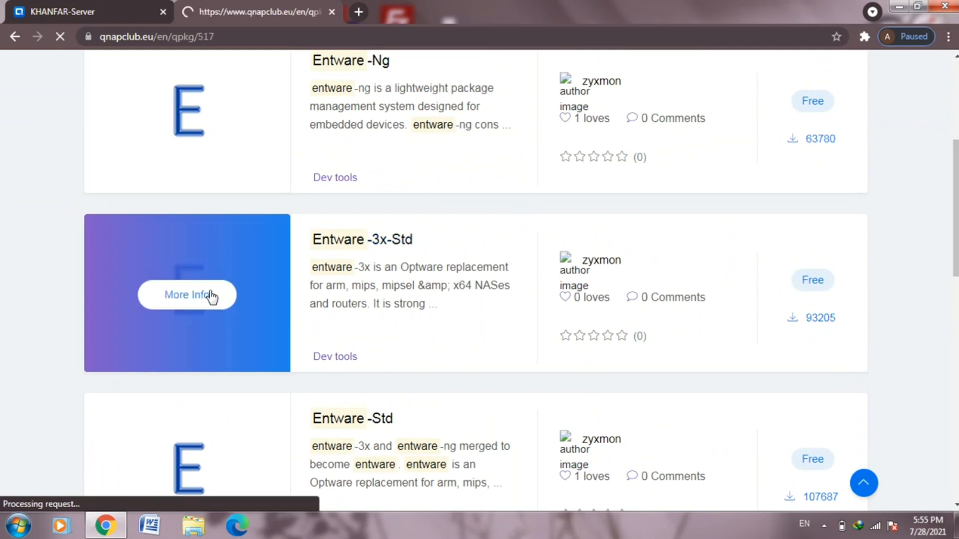
left_click(186, 295)
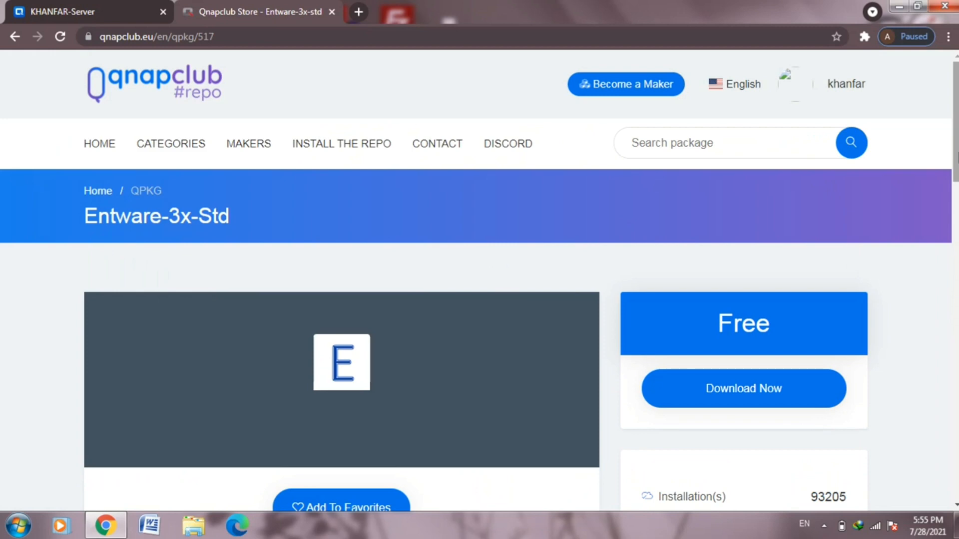
scroll("down", 3)
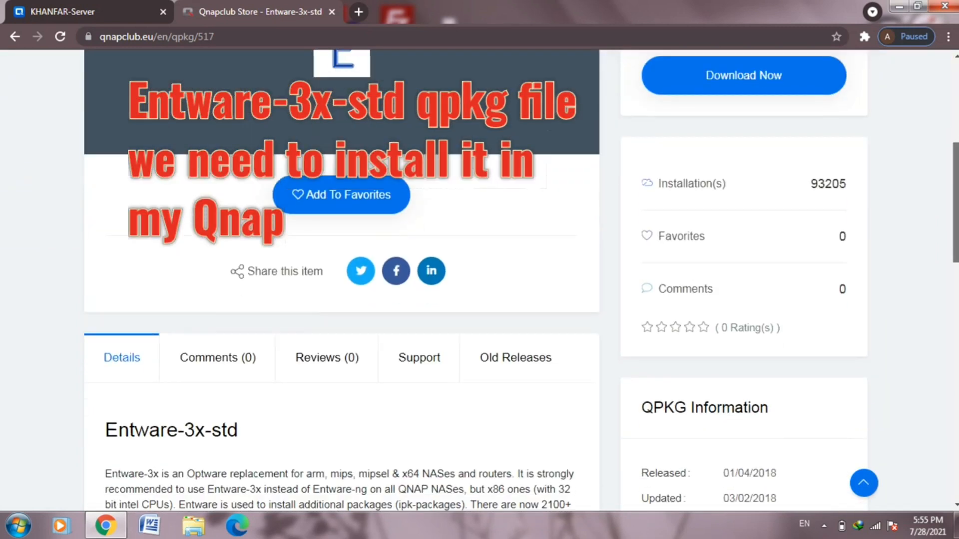
scroll("down", 3)
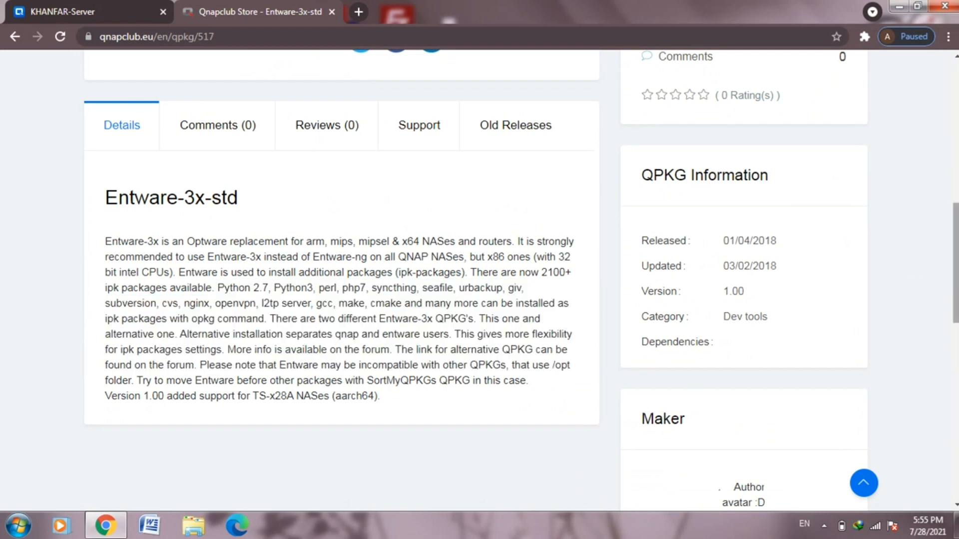
scroll("up", 3)
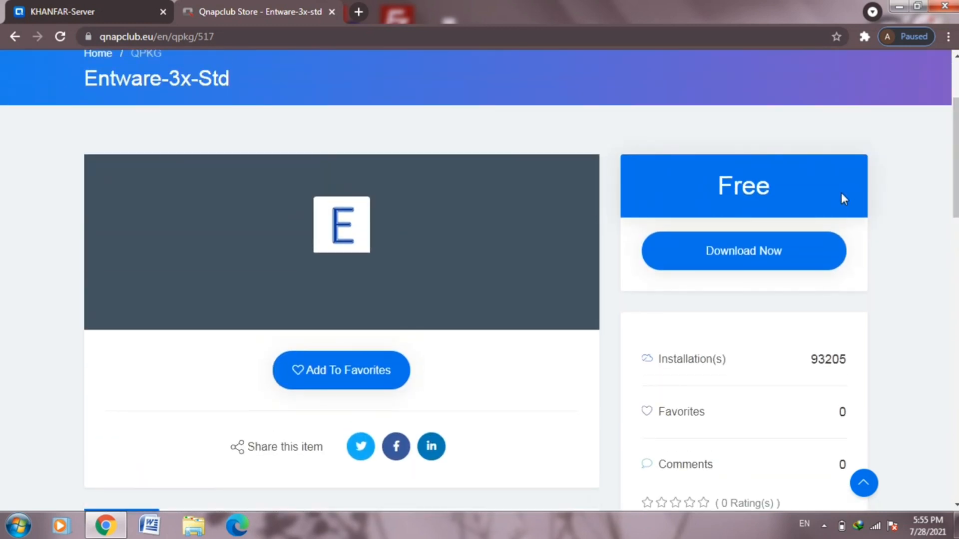
left_click(743, 251)
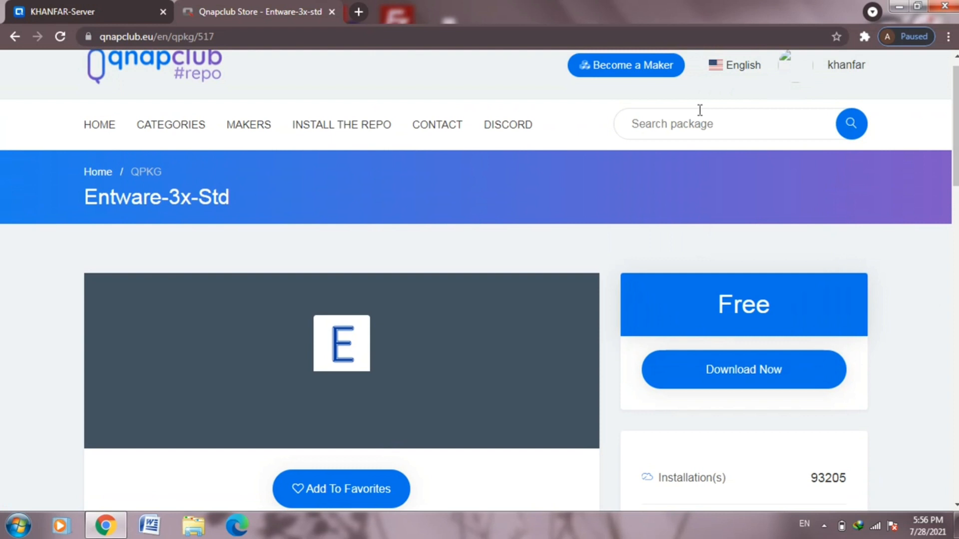
mouse_move(362, 11)
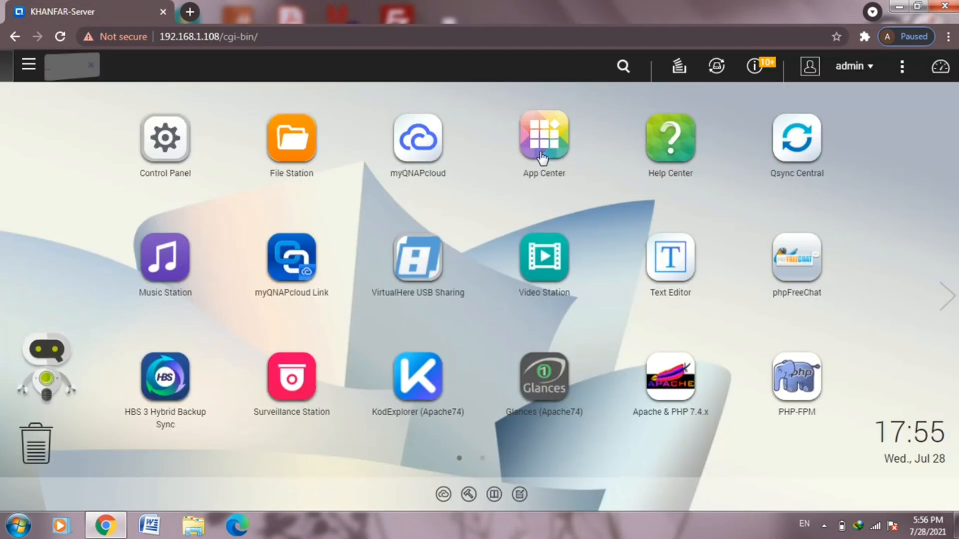
- Open App Center and start a manual package installation
left_click(543, 135)
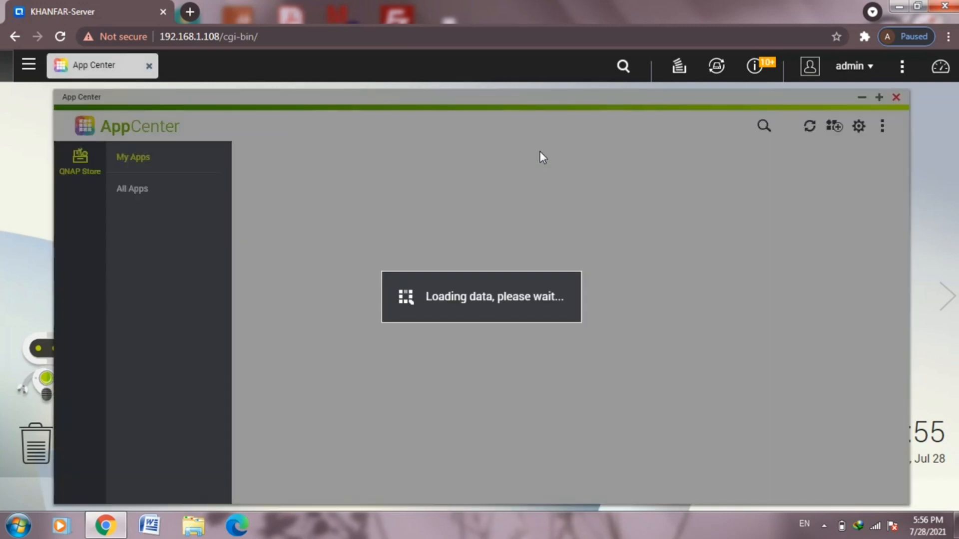
mouse_move(687, 164)
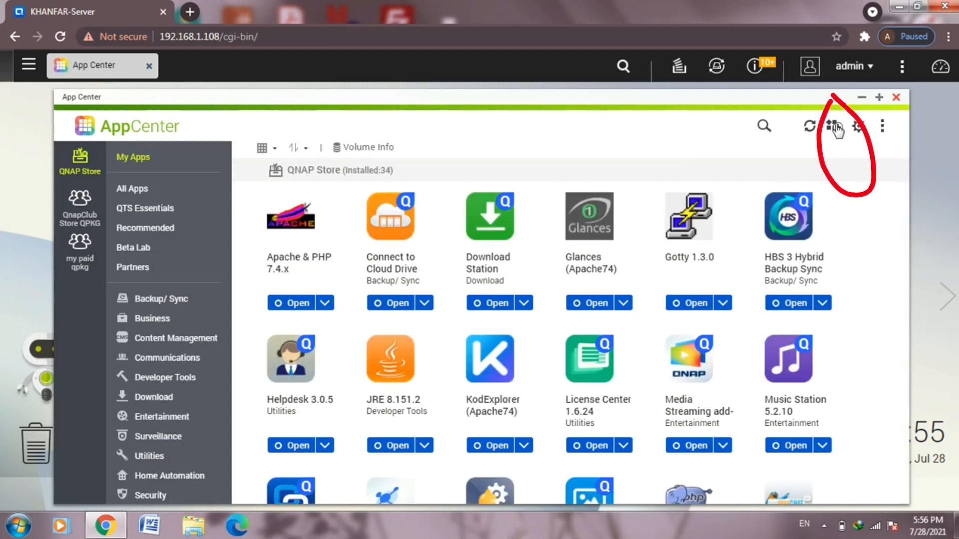
left_click(833, 127)
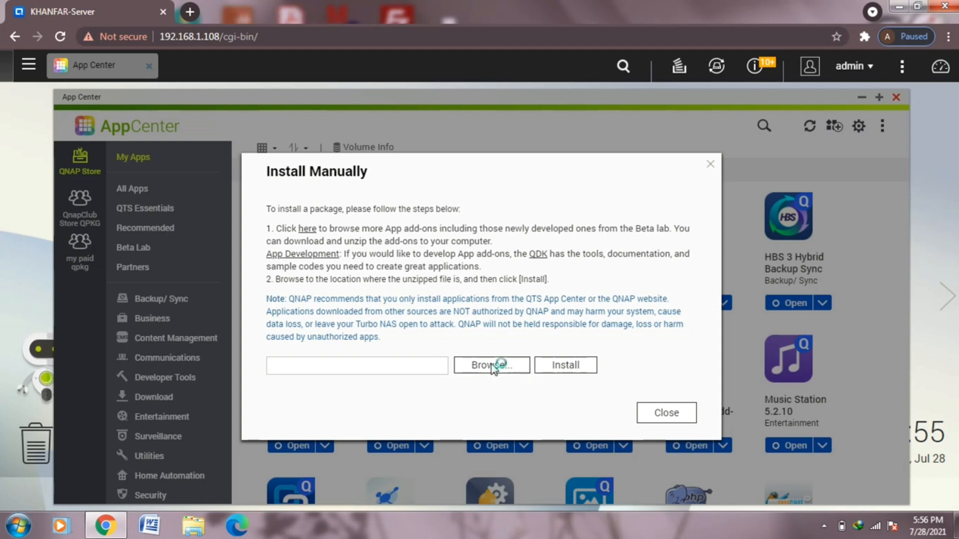
left_click(492, 366)
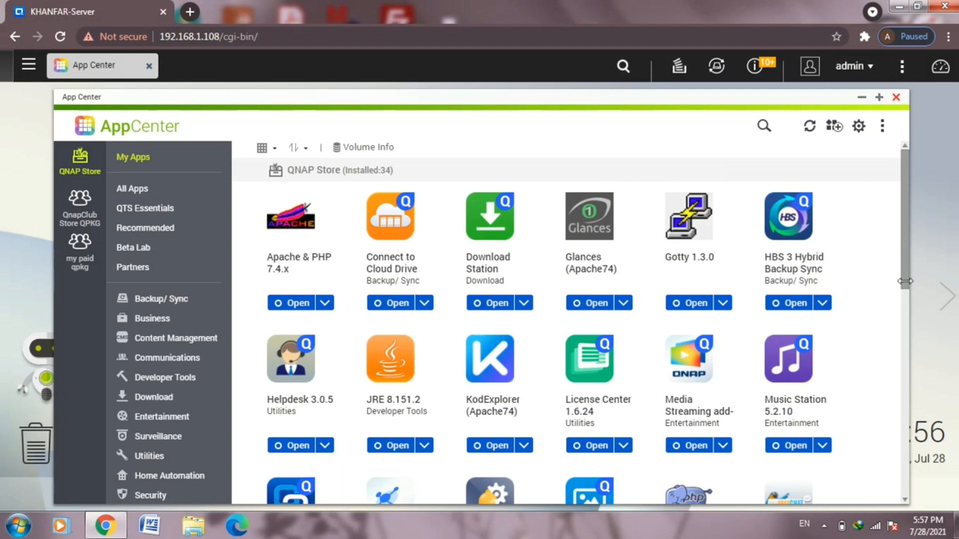
mouse_move(783, 176)
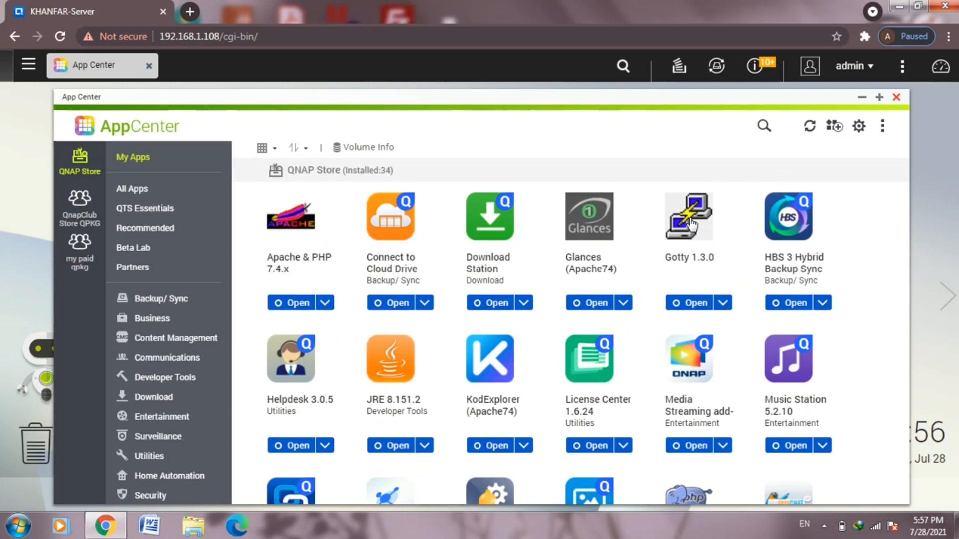
left_click(689, 215)
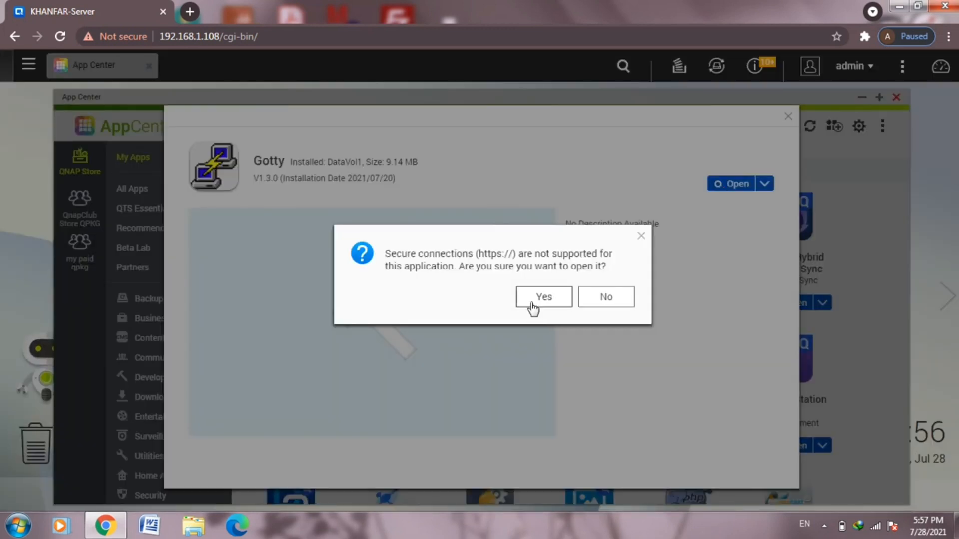
- Confirm opening Gotty 1.3.0 despite the https warning
left_click(544, 298)
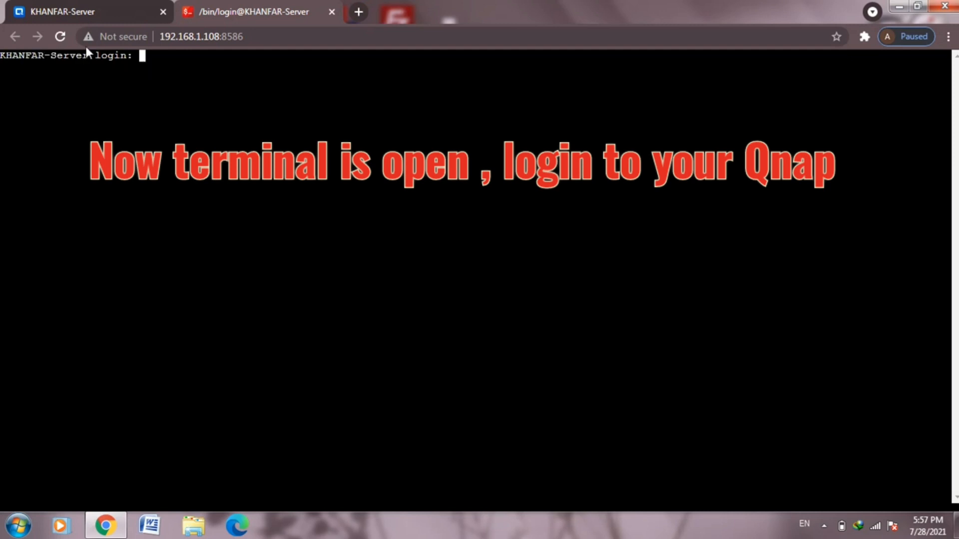
- Log in to the NAS shell as admin and run opkg to show its usage
type("admin")
type("ls")
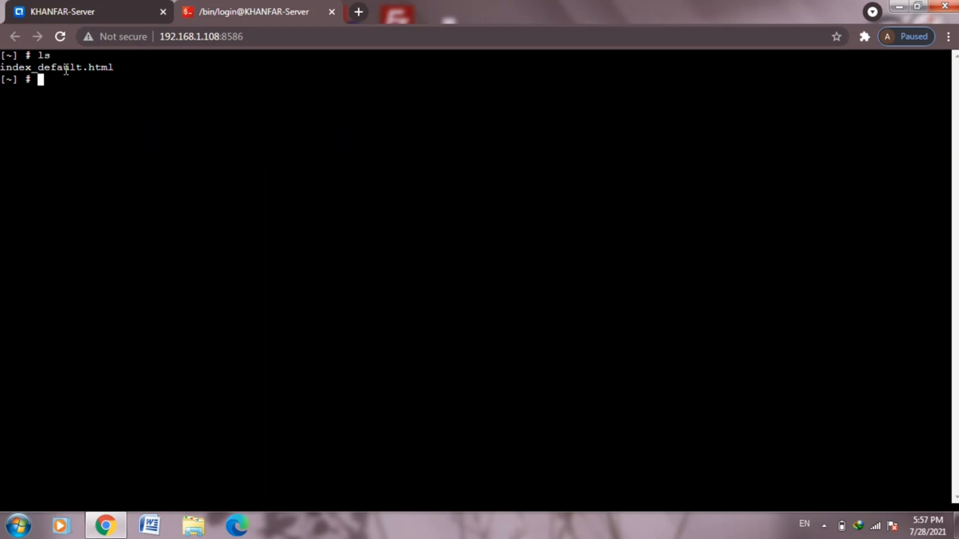
type("opk")
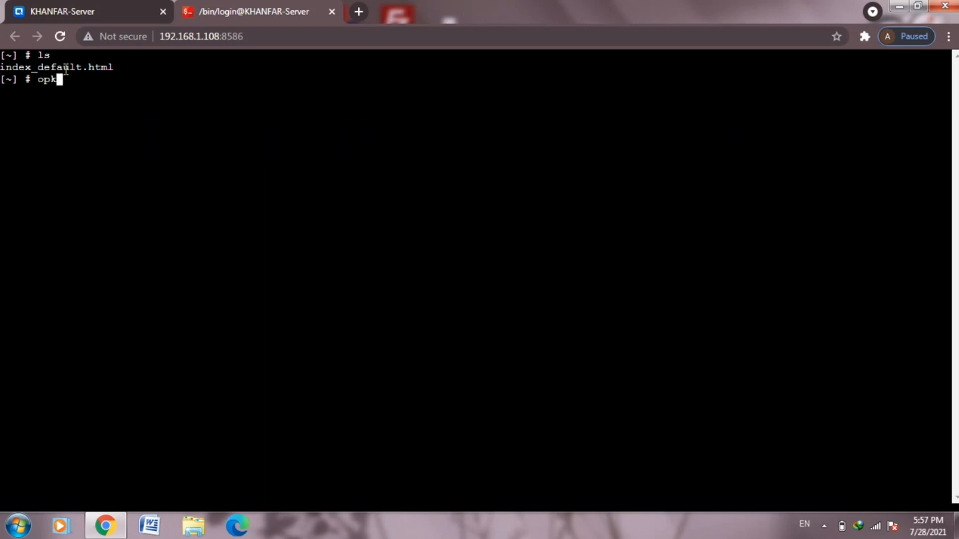
type("g")
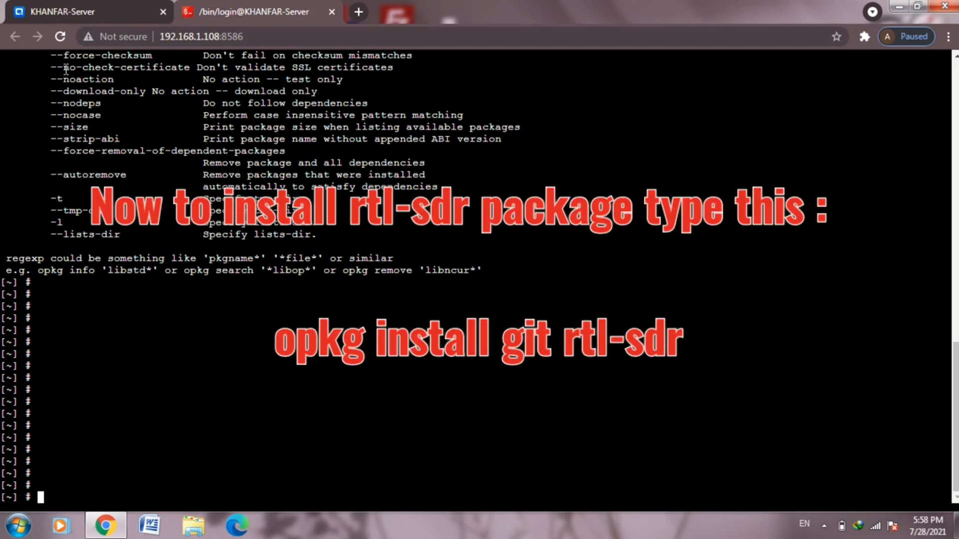
- Run 'opkg install git rtl-sdr' to install both packages
type("opkg")
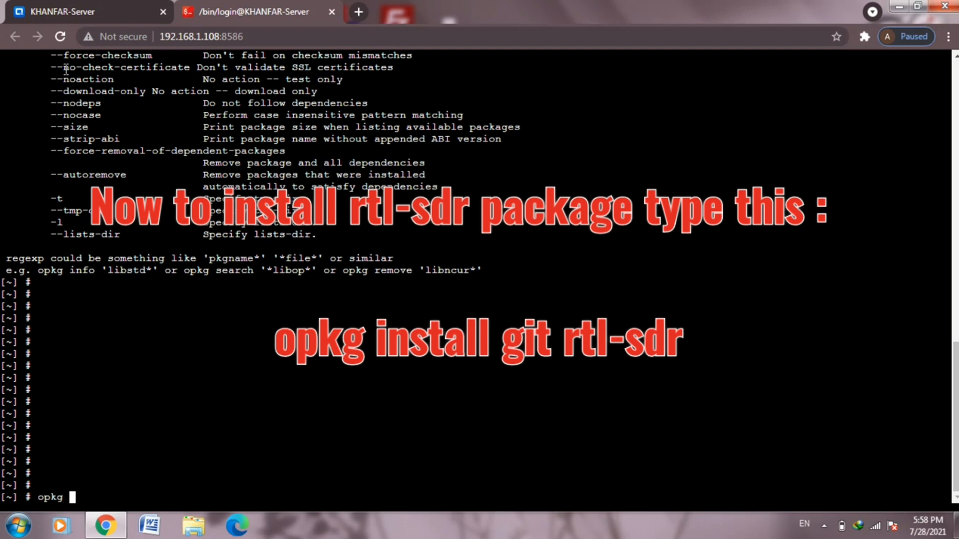
type("i")
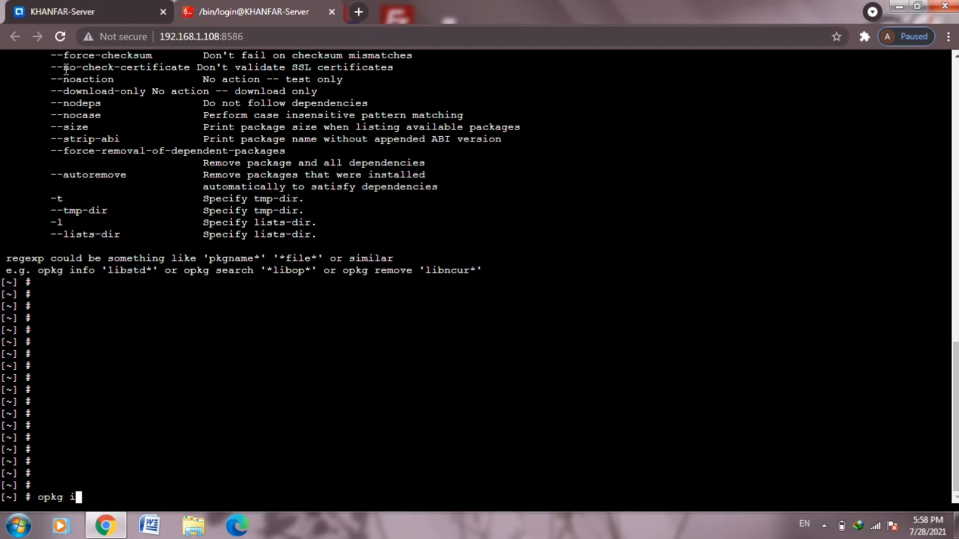
type("nstall")
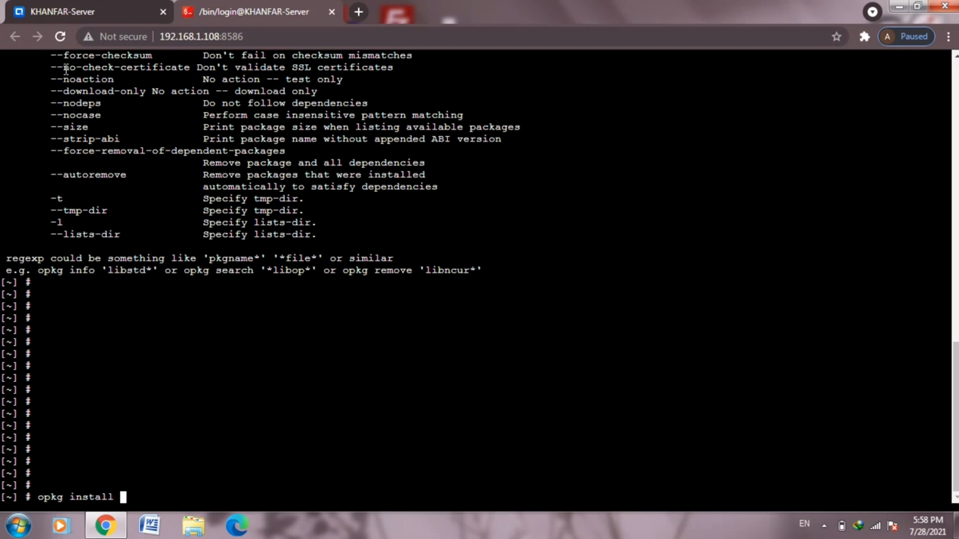
type("g")
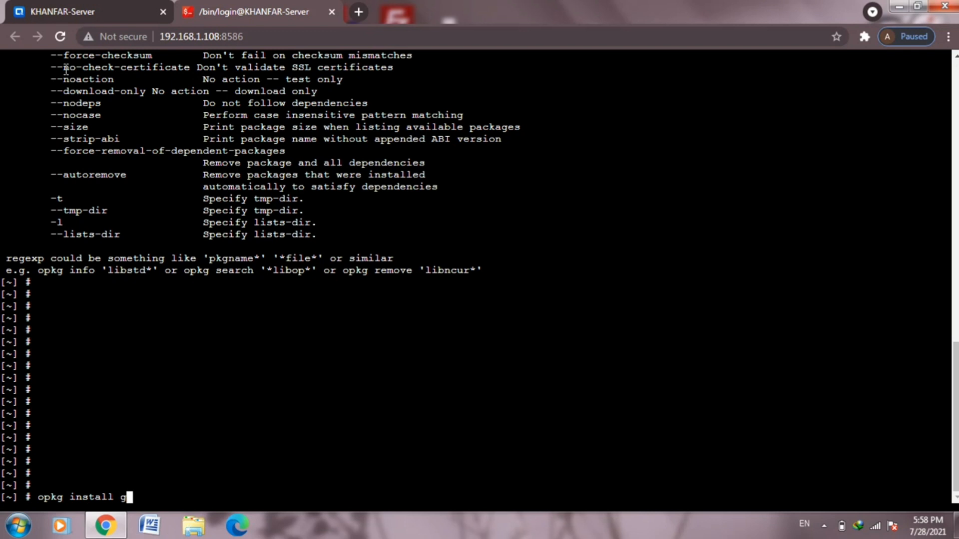
type("it")
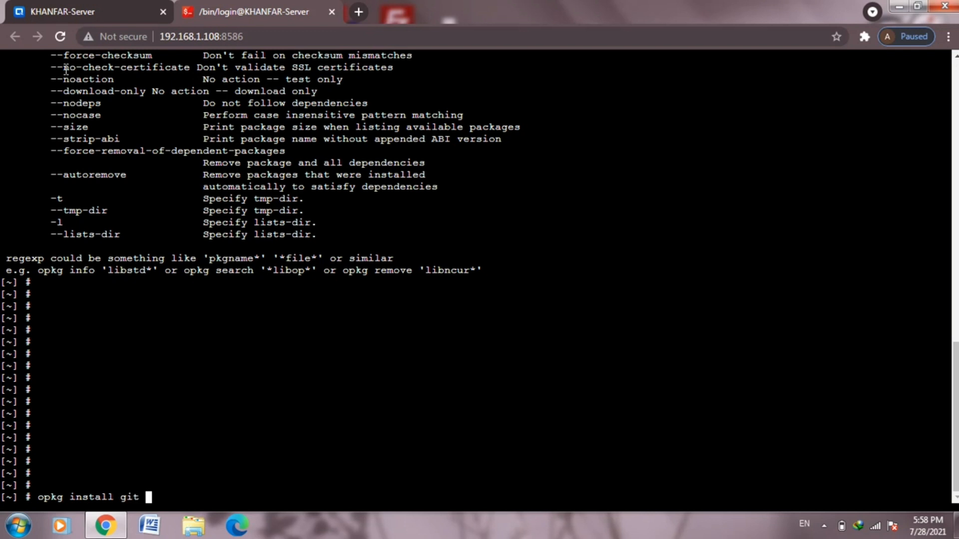
type("rtl")
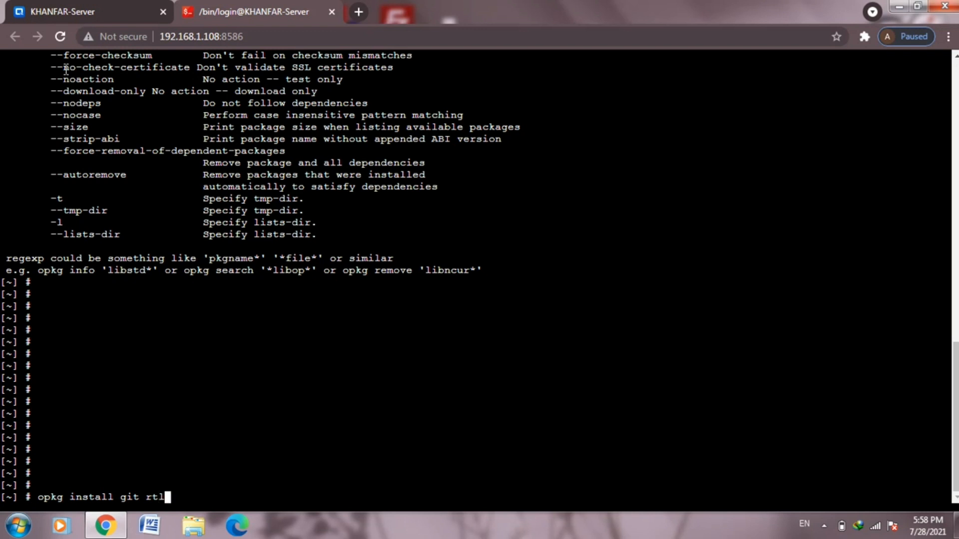
type("-sdr")
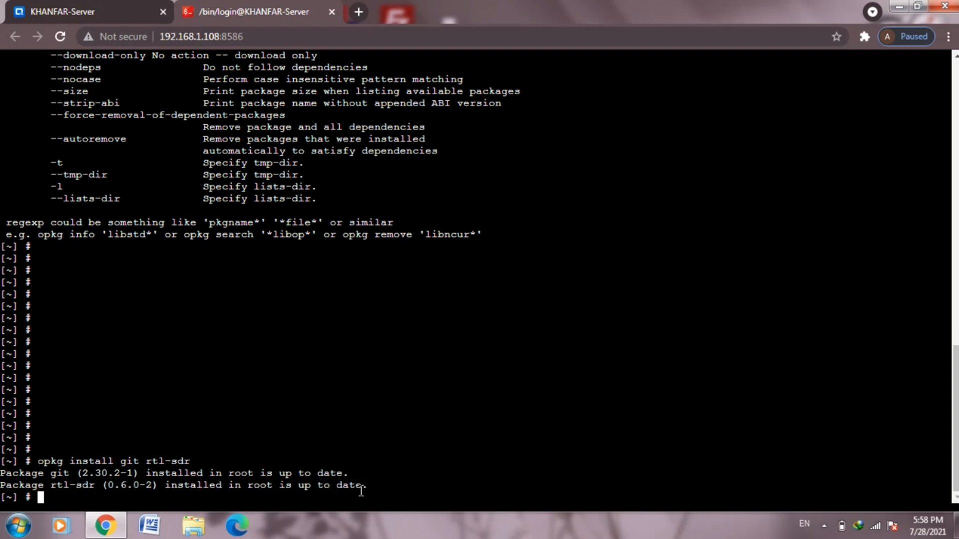
mouse_move(265, 493)
type("rtl_tcp -a")
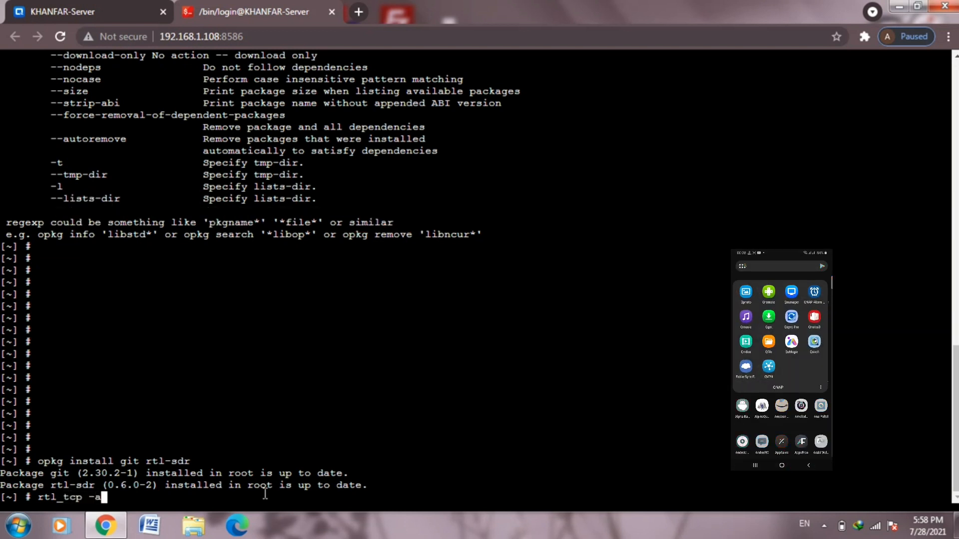
- Run rtl_tcp -a 192.168.1.108 until it listens, then stop it with Ctrl+C
type("192.168.")
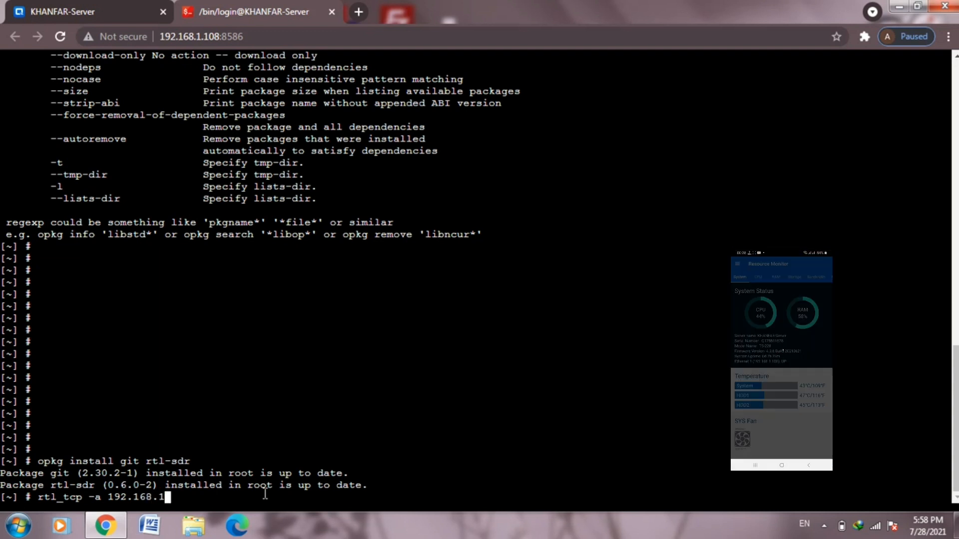
type("108")
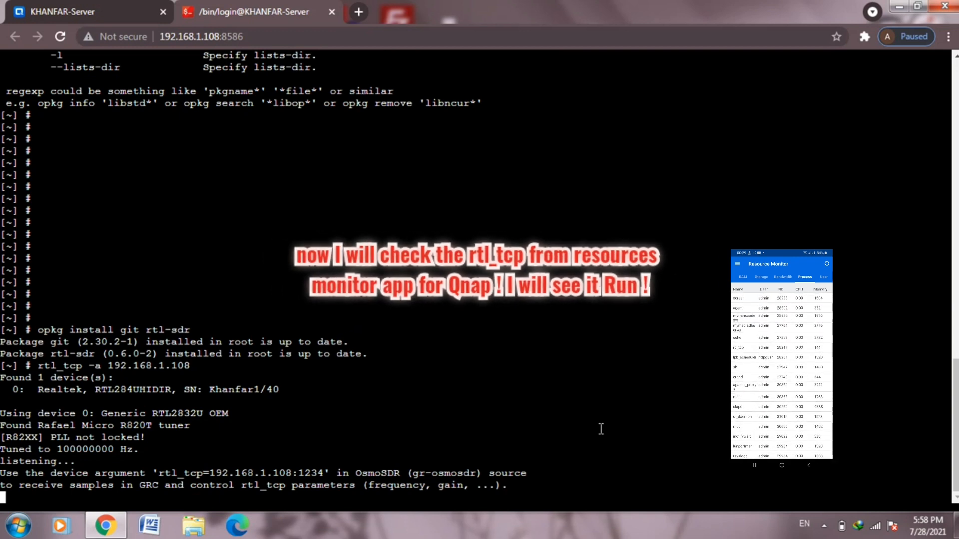
key("ctrl+c")
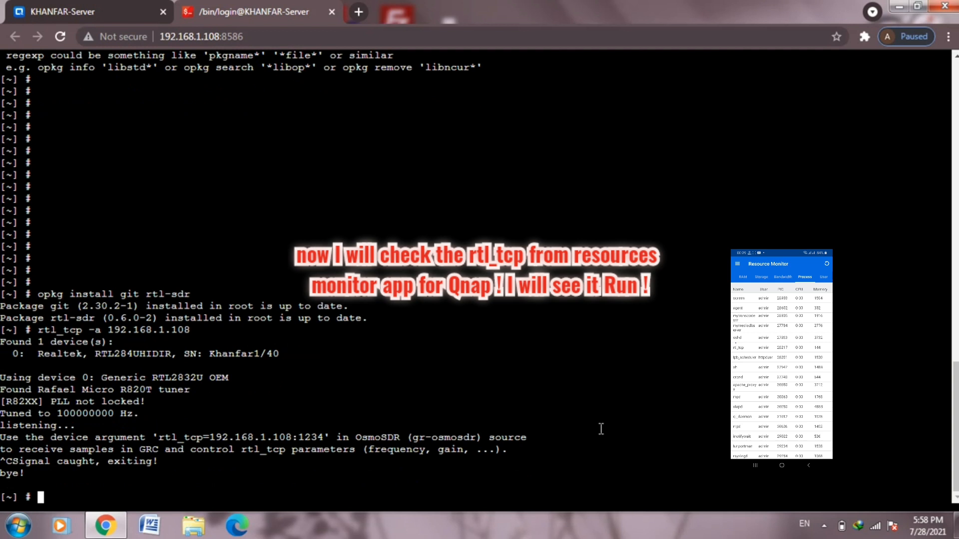